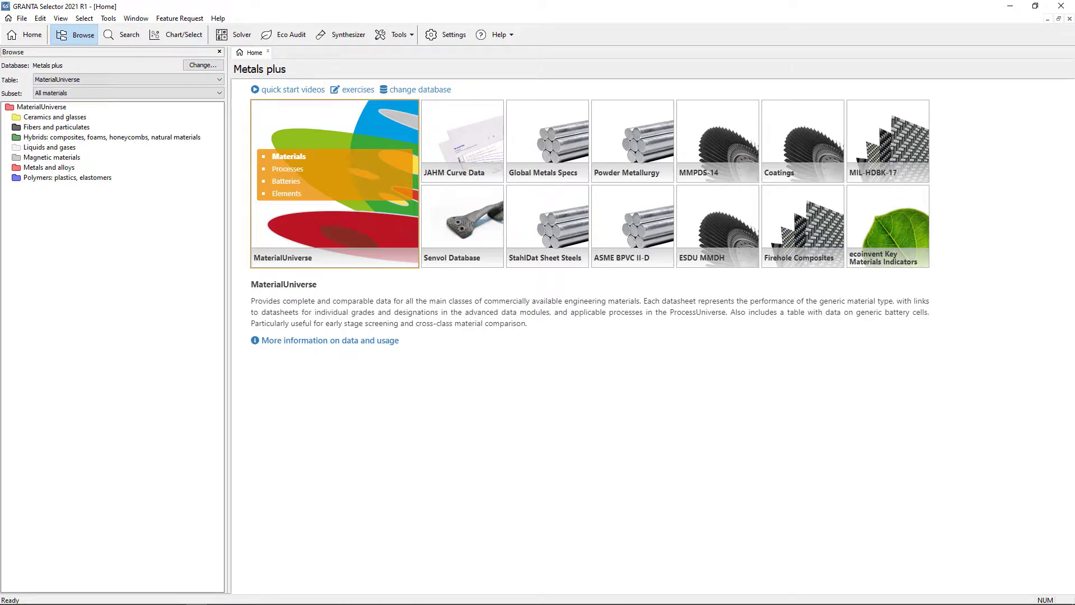
# - Browse the Senvol Database binder jetting machines down to the ProJet CJP 360 variants
pyautogui.click(462, 227)
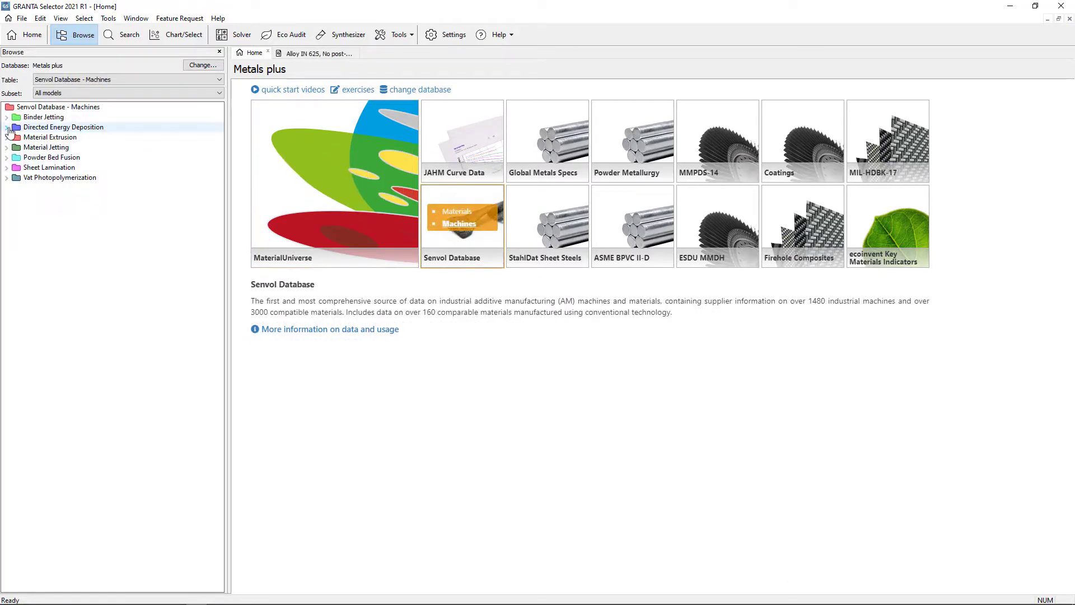
pyautogui.click(6, 116)
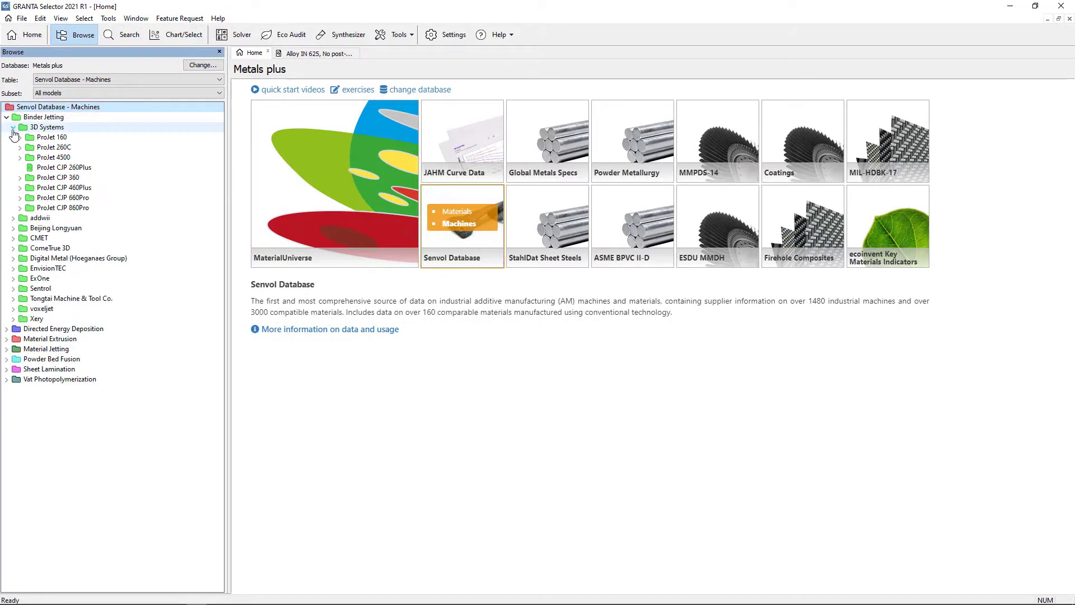
pyautogui.click(20, 177)
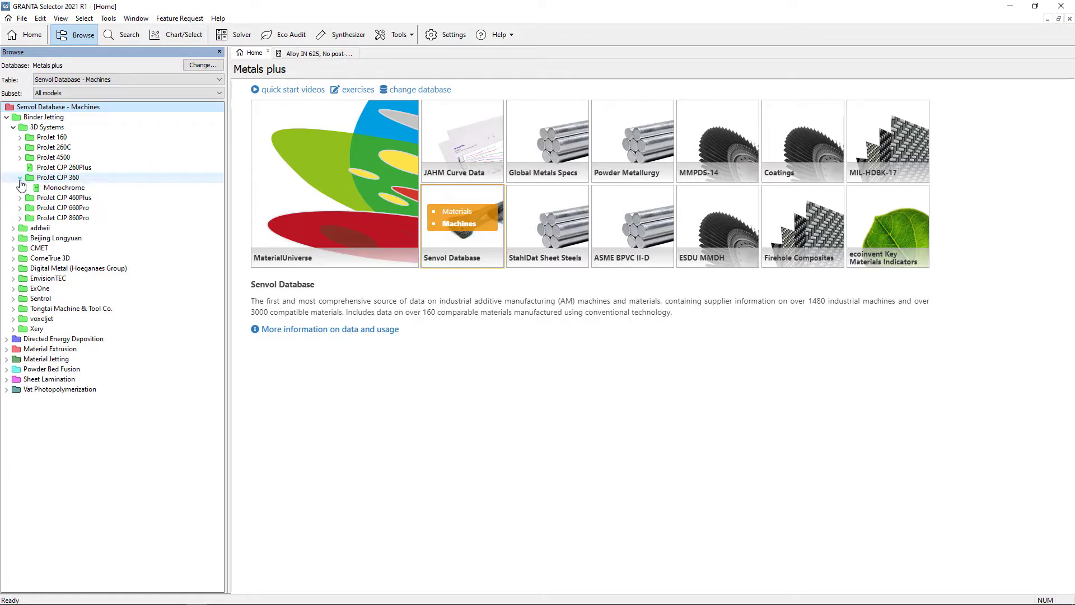
# - Browse the Senvol materials table through additive manufactured metals down to Alloy IN 625
pyautogui.click(457, 212)
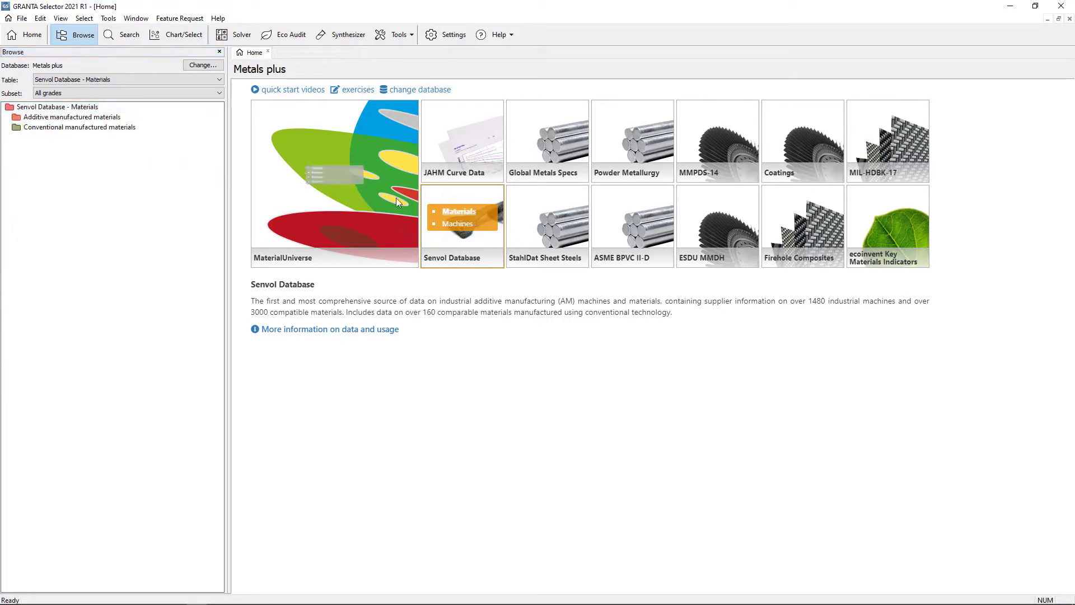
pyautogui.click(7, 117)
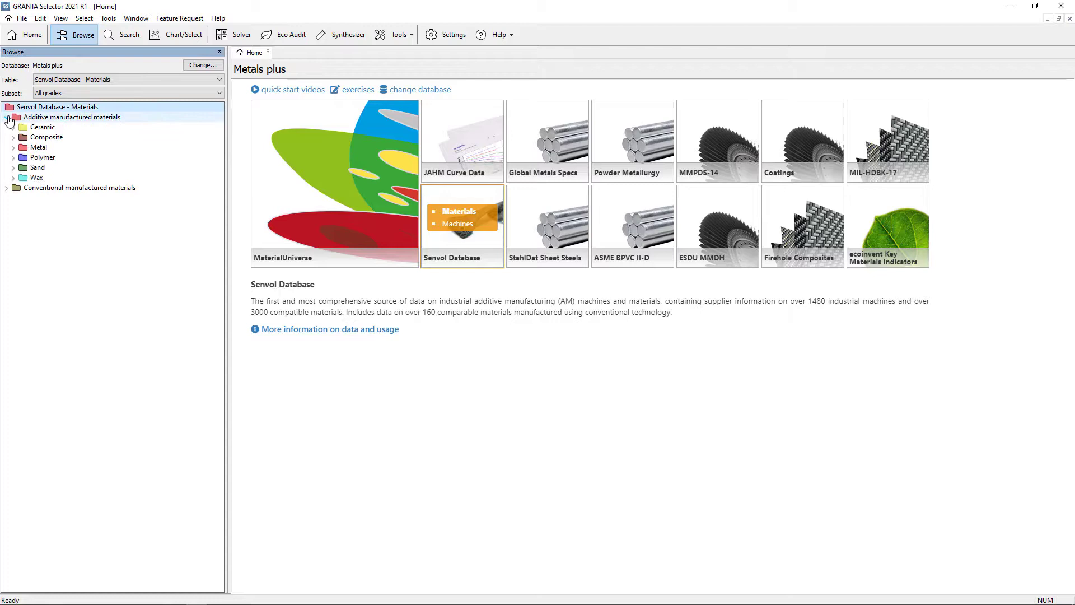
pyautogui.click(13, 146)
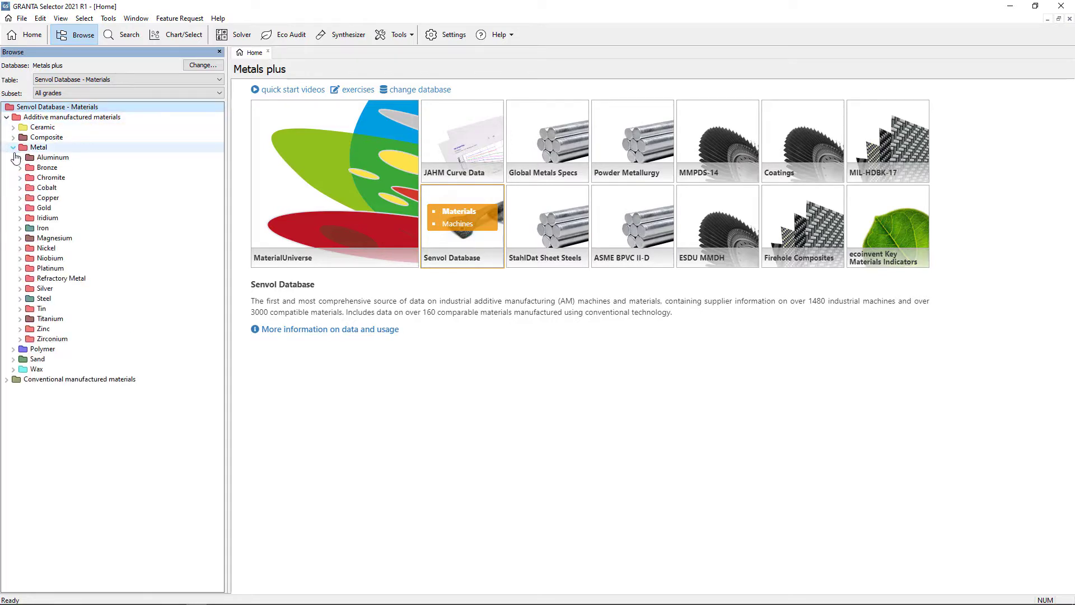
pyautogui.click(20, 247)
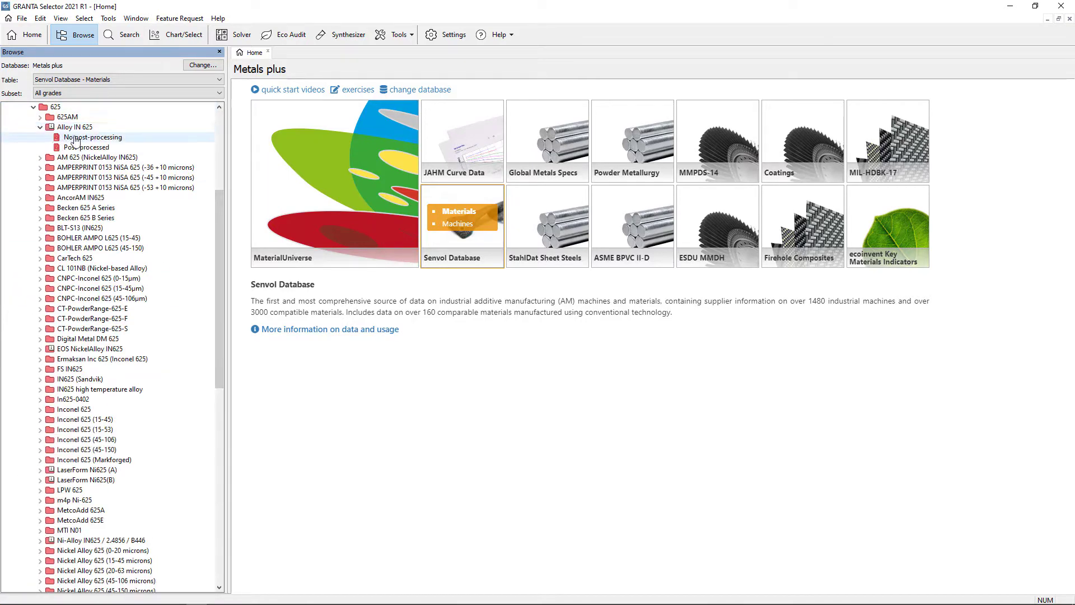
# - View the Alloy IN 625 no-post-processing datasheet and review its property sections
pyautogui.doubleClick(91, 136)
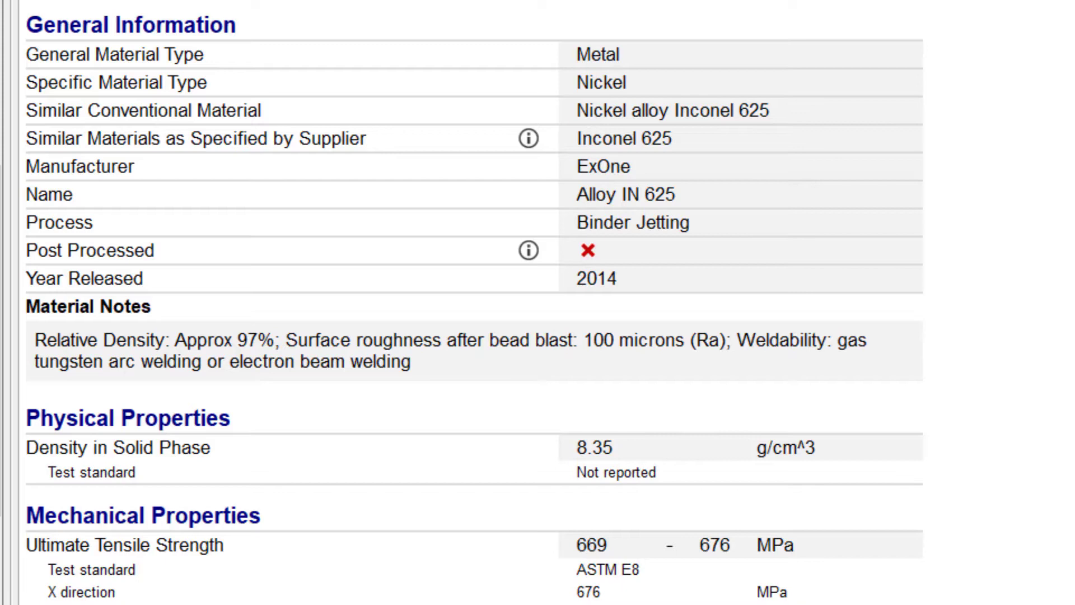
pyautogui.scroll(-3)
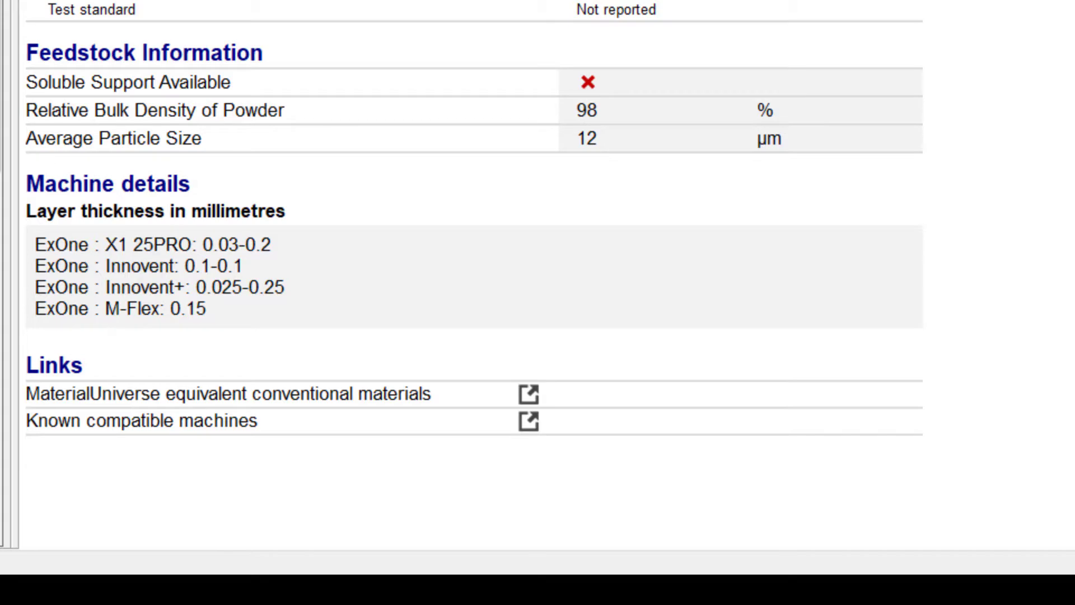
# - Follow the known compatible machines link to the ExOne Innovent machine datasheet
pyautogui.click(158, 84)
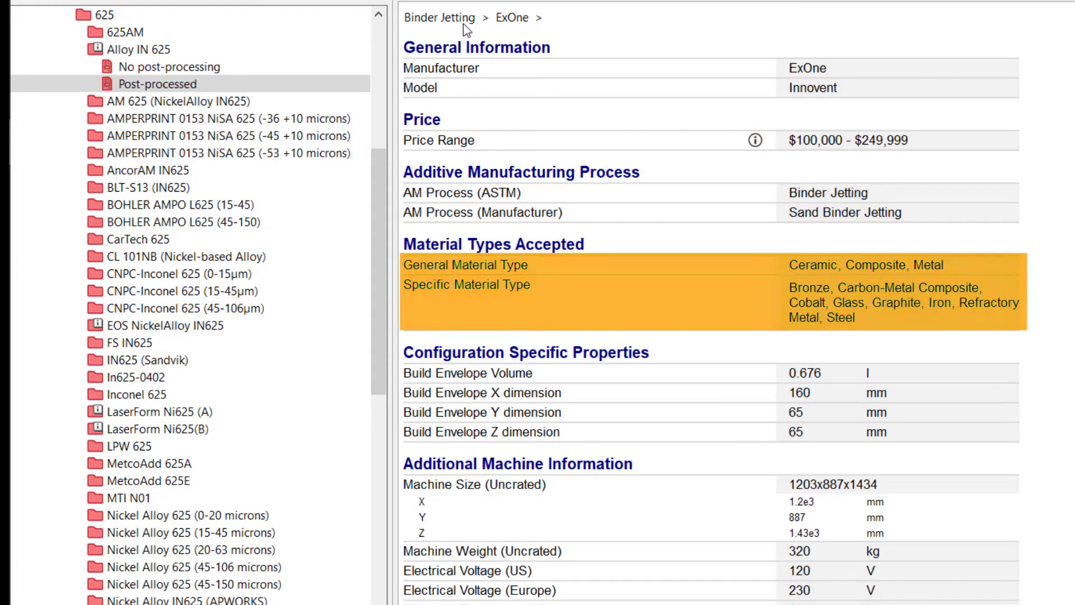
pyautogui.scroll(-3)
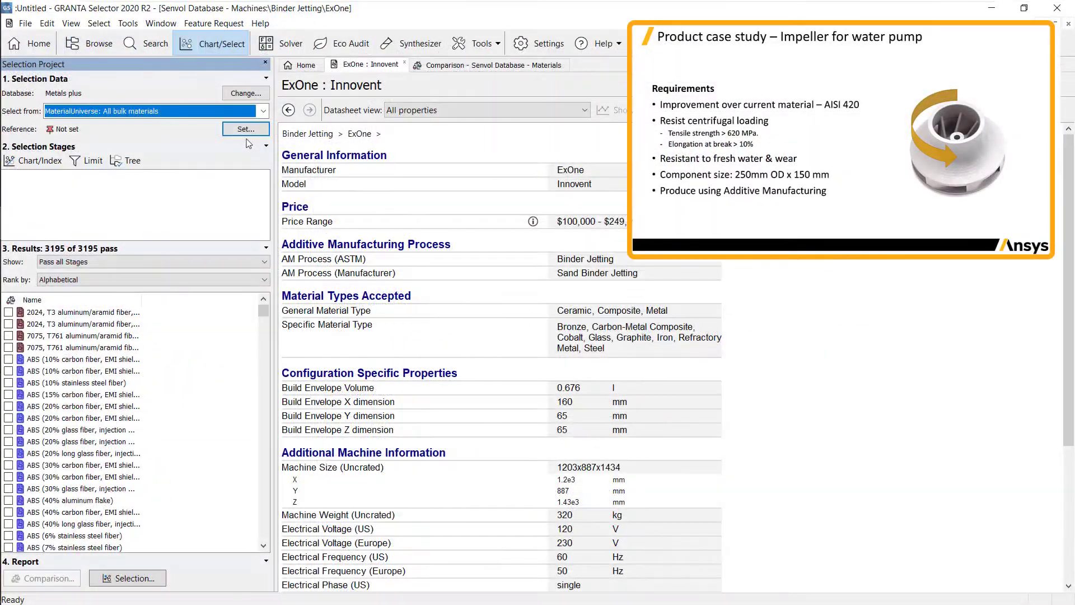
# - Start a chart stage with a rotating-blade performance index for resistance to fast fracture on the Y-axis
pyautogui.click(245, 129)
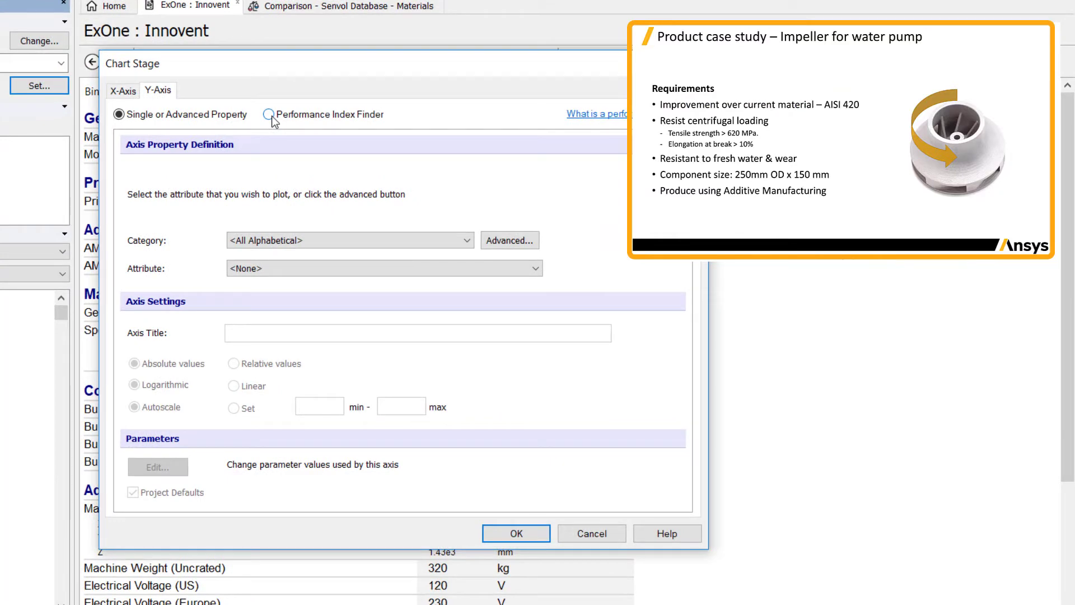
pyautogui.click(268, 114)
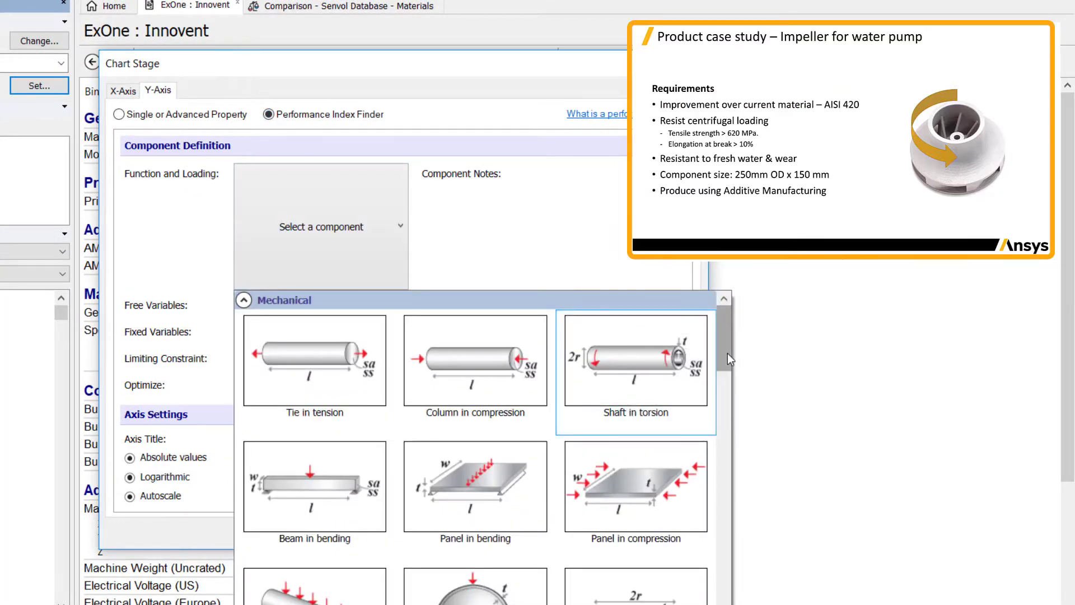
pyautogui.scroll(-3)
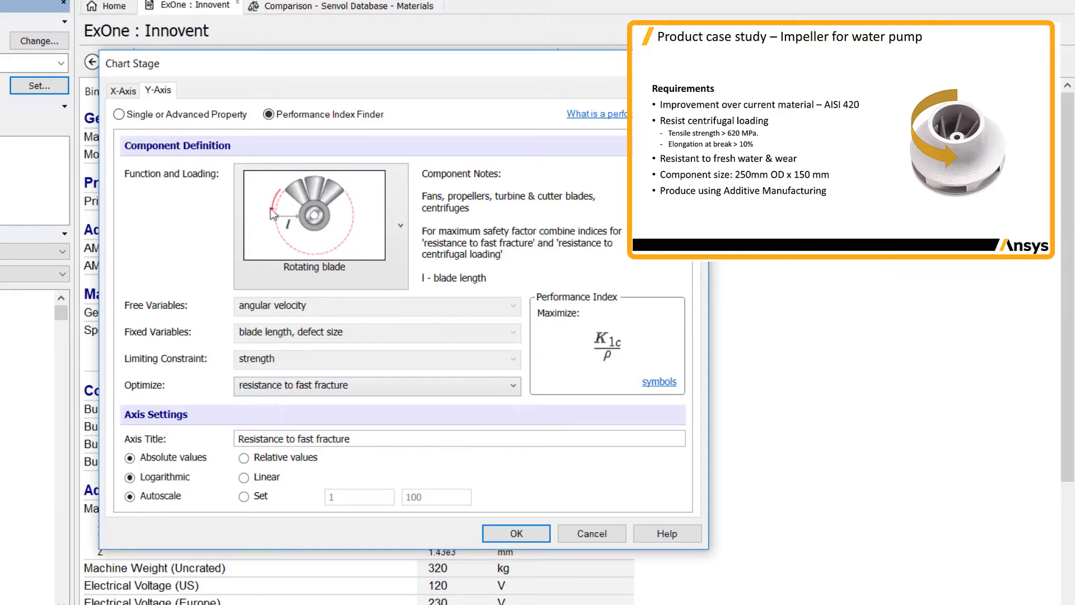
# - Set the X-axis to the rotating-blade index optimised for resistance to centrifugal loading
pyautogui.click(123, 90)
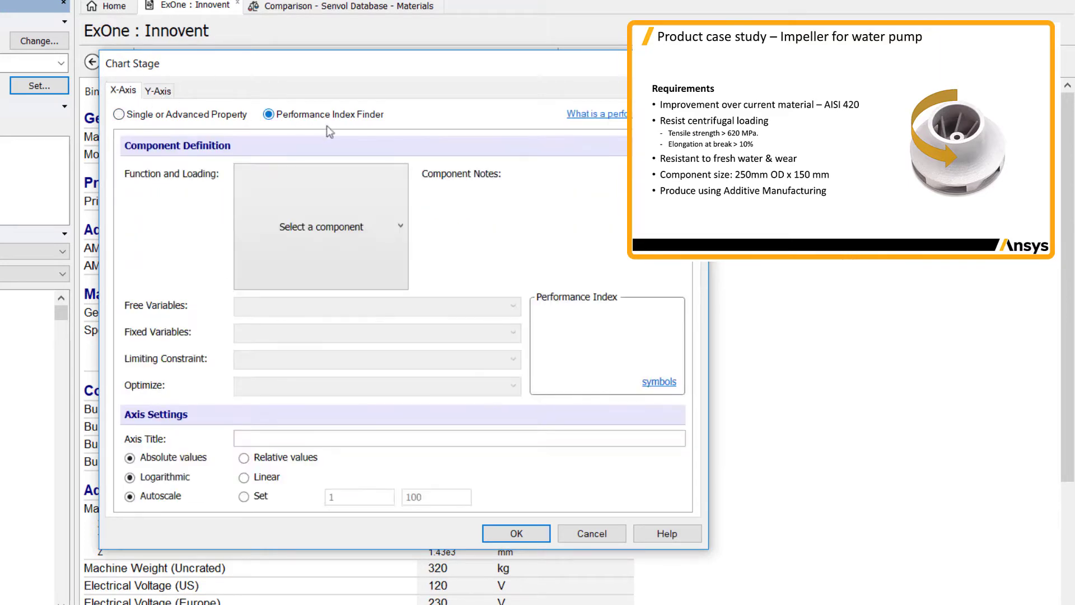
pyautogui.click(320, 227)
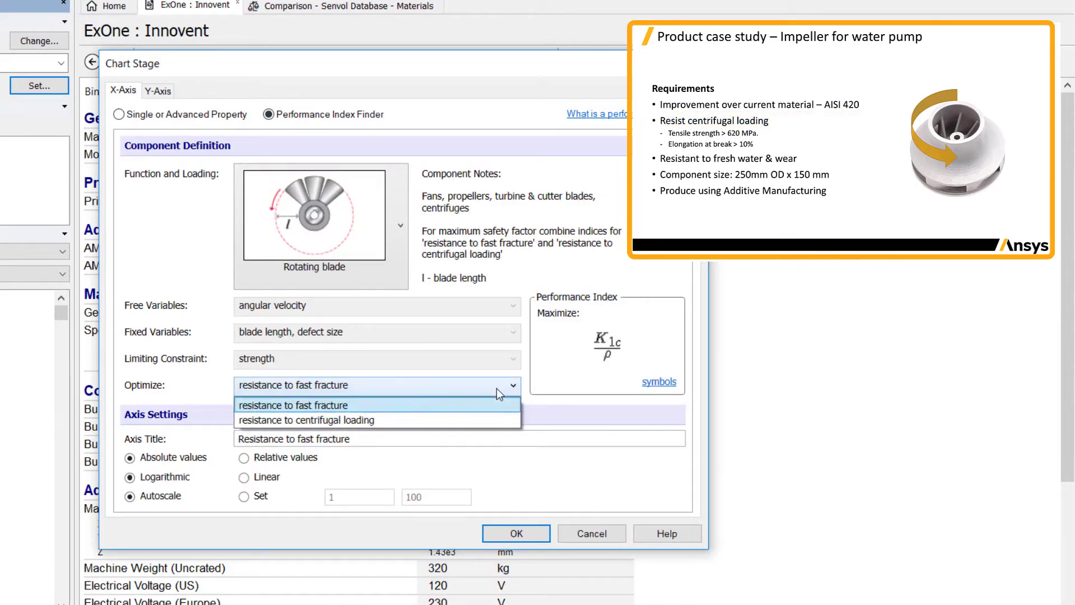
pyautogui.click(306, 420)
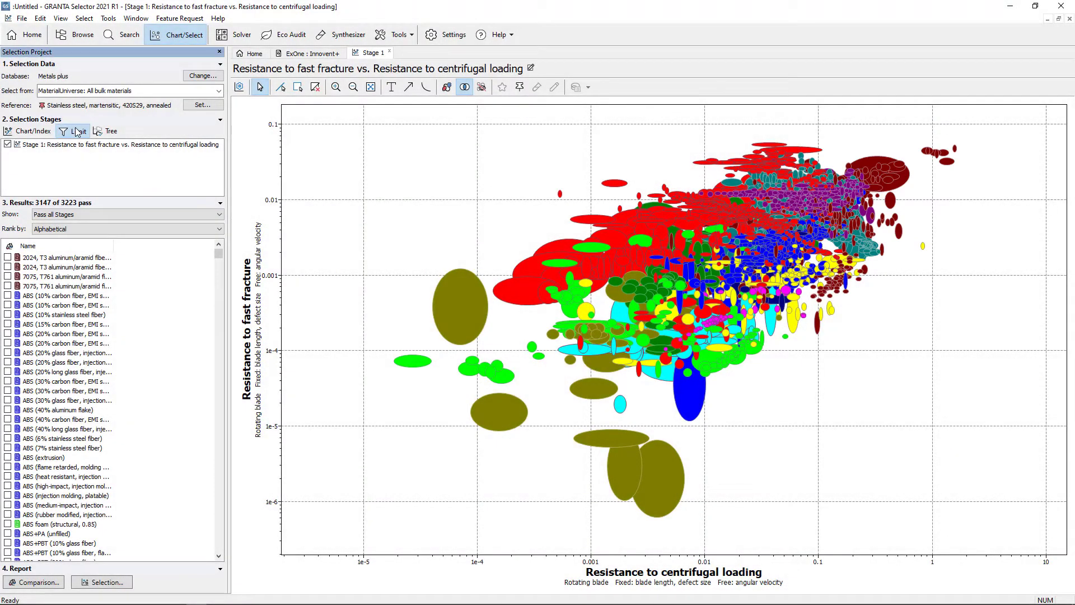
# - Limit tensile strength, elongation, excellent fresh-water durability and acceptable-to-excellent galling resistance, leaving 142 materials
pyautogui.click(75, 131)
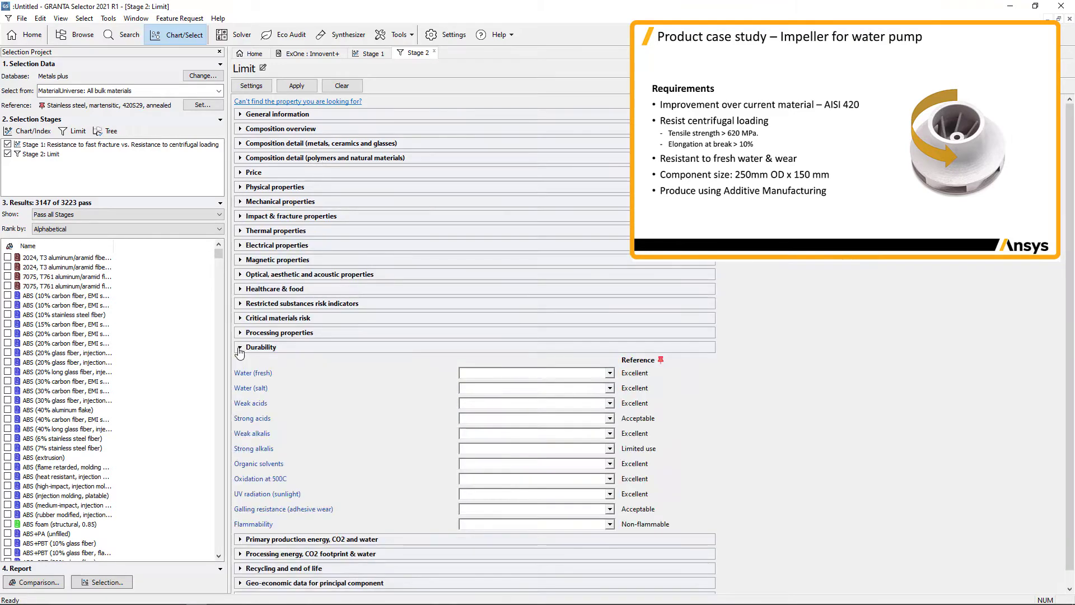
pyautogui.click(609, 372)
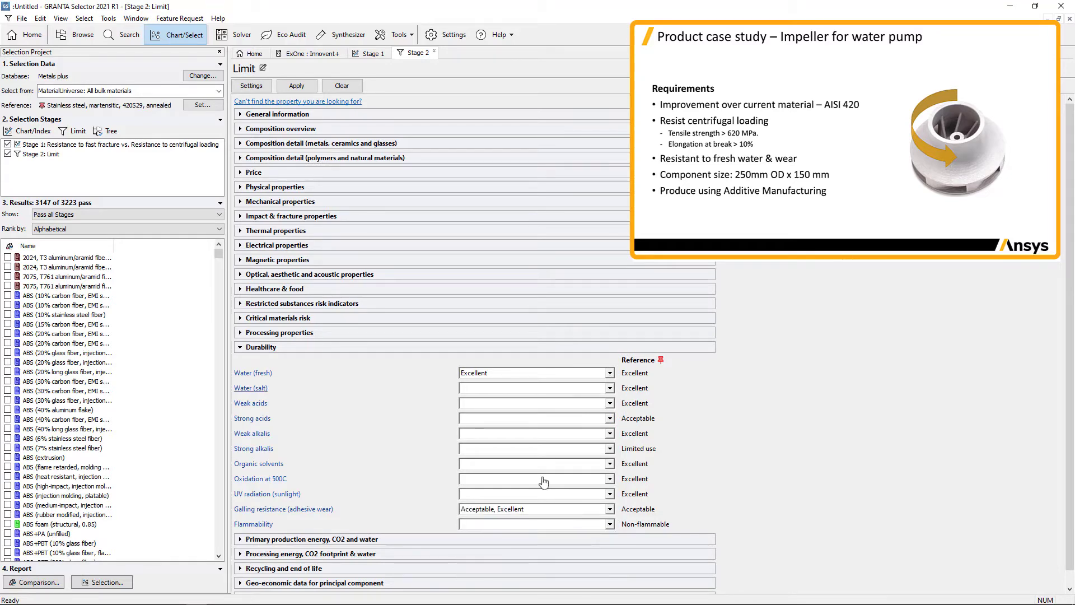
pyautogui.click(295, 85)
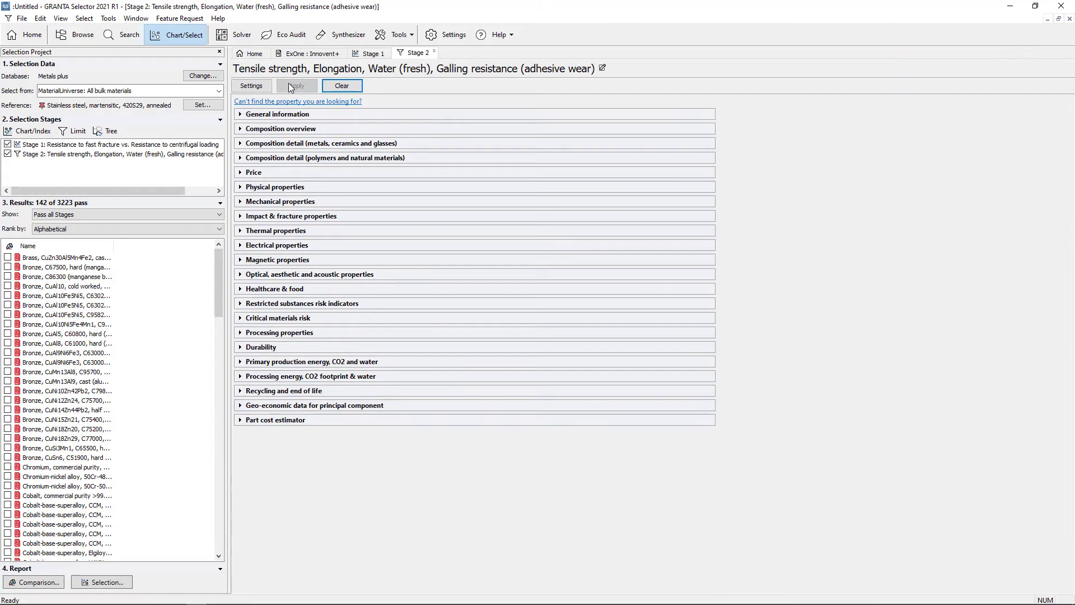
pyautogui.click(370, 54)
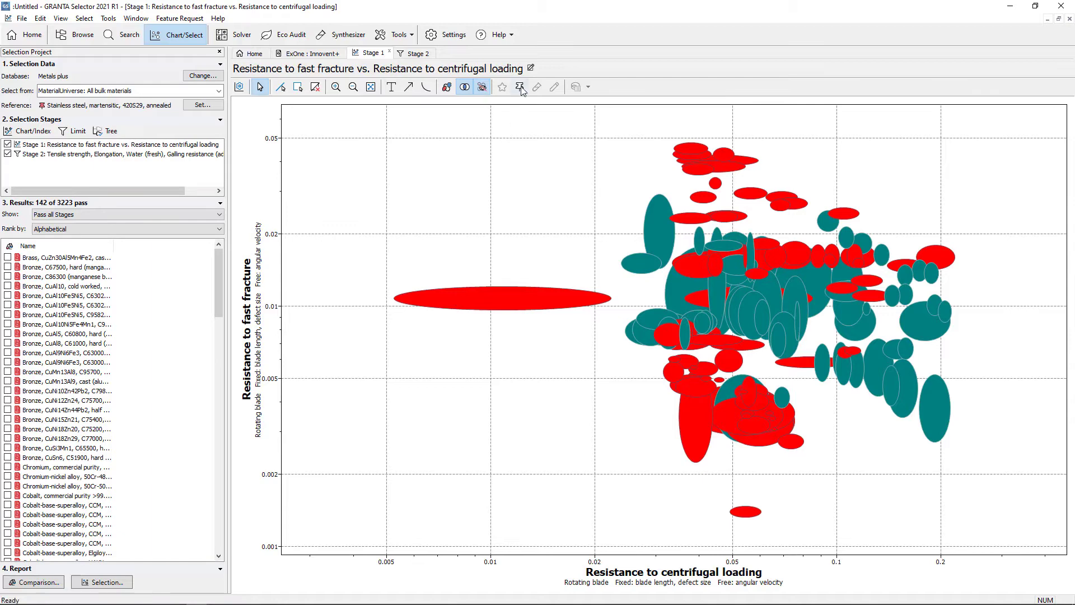
# - Add a tree stage keeping only Senvol additive manufactured materials records
pyautogui.click(520, 87)
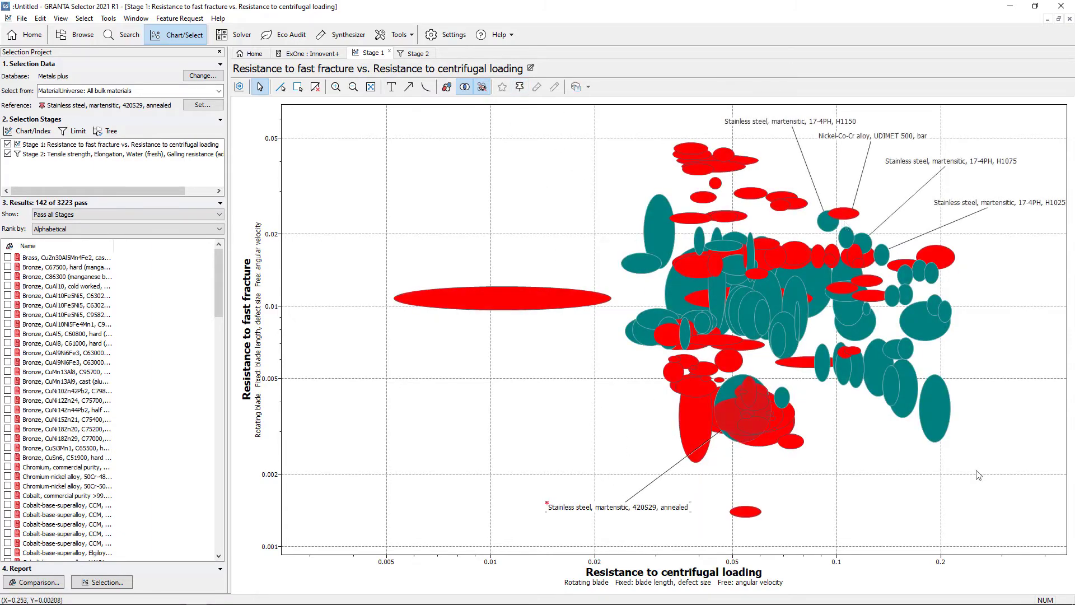
pyautogui.click(108, 131)
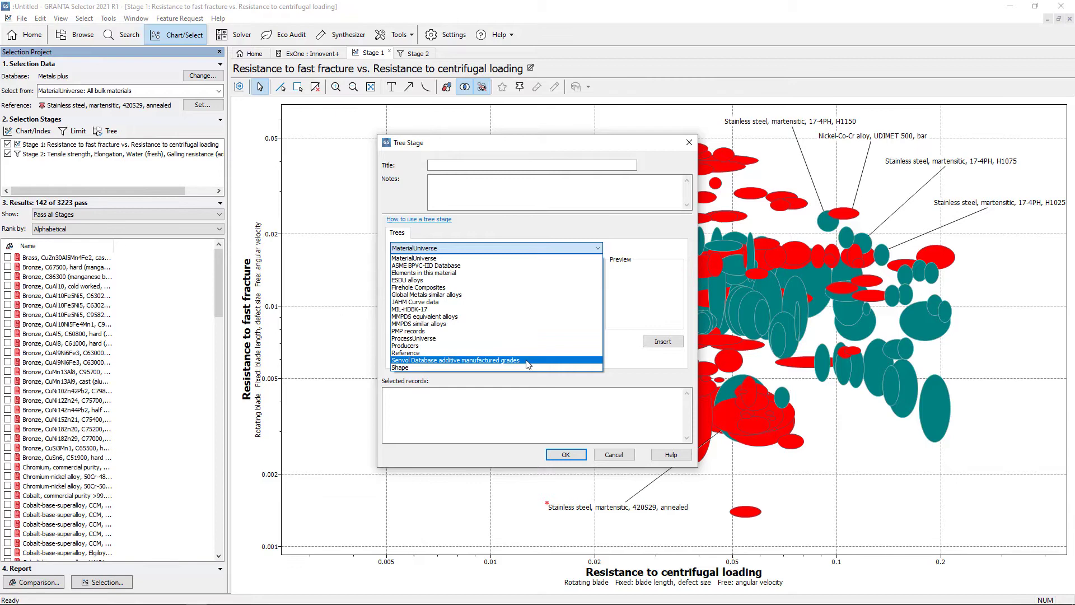
pyautogui.click(456, 361)
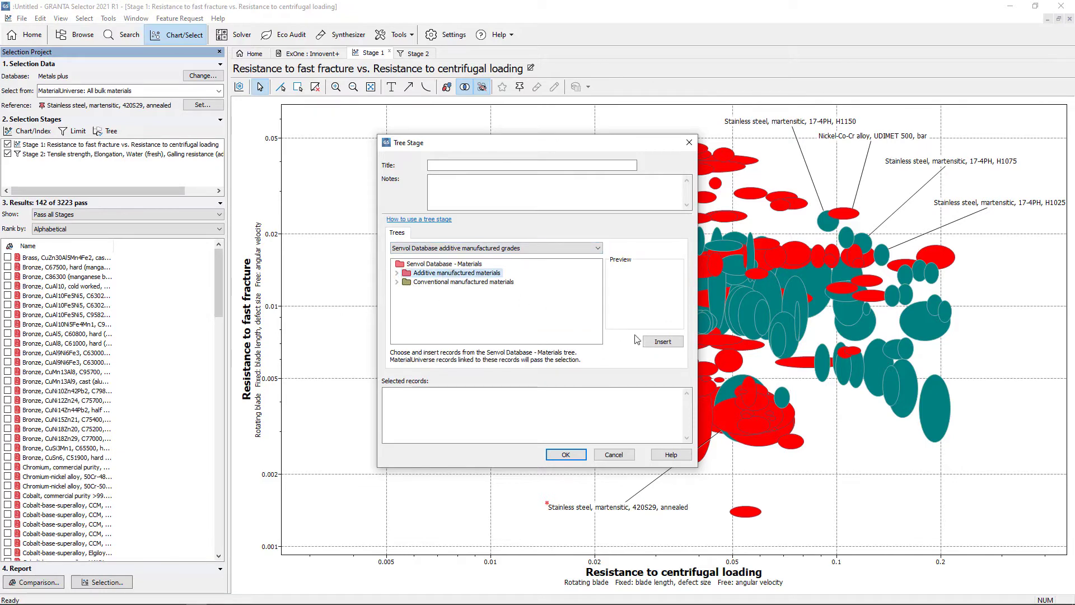
pyautogui.click(662, 341)
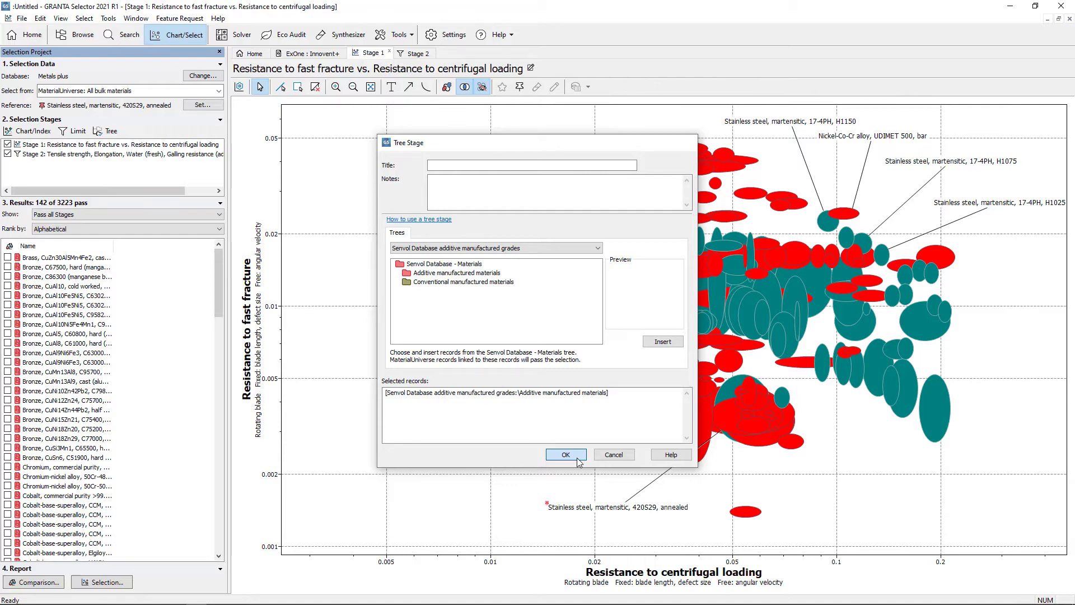
pyautogui.click(565, 455)
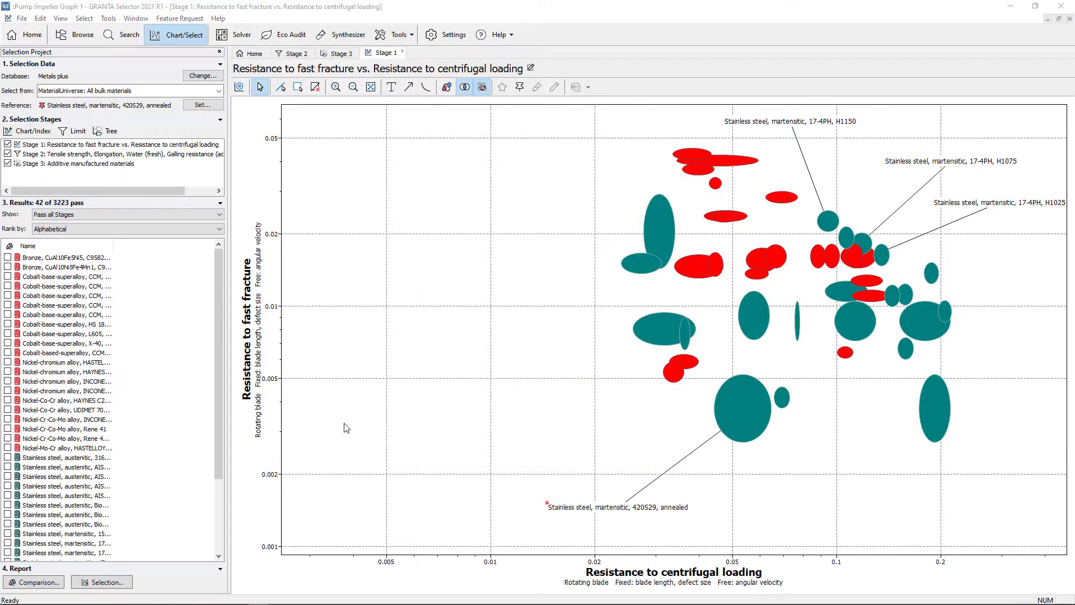
pyautogui.moveTo(9, 163)
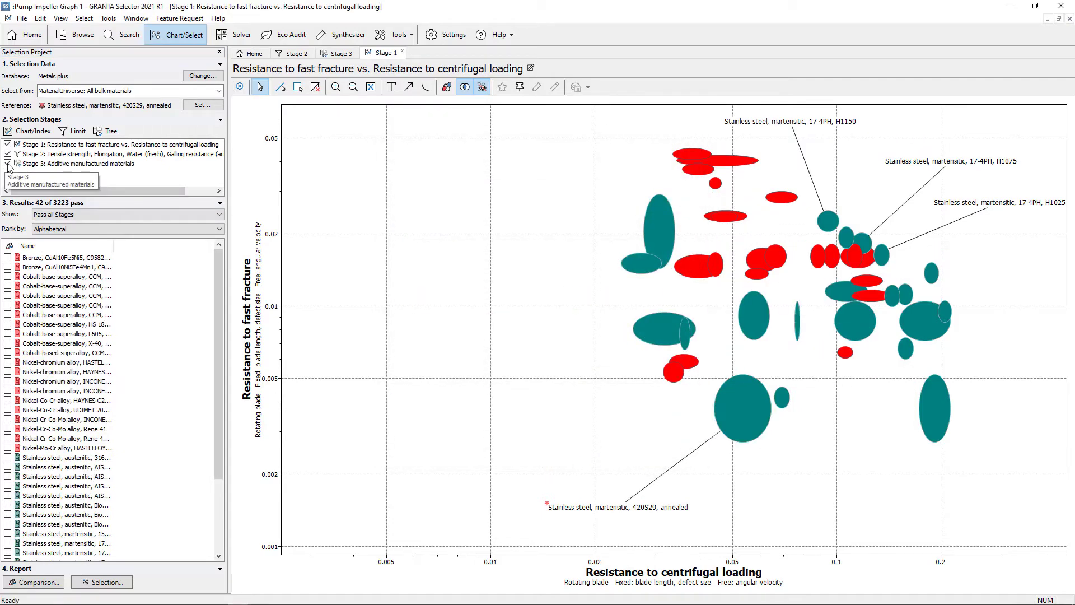
# - Switch the additive manufactured materials stage off so 142 materials pass again
pyautogui.click(8, 164)
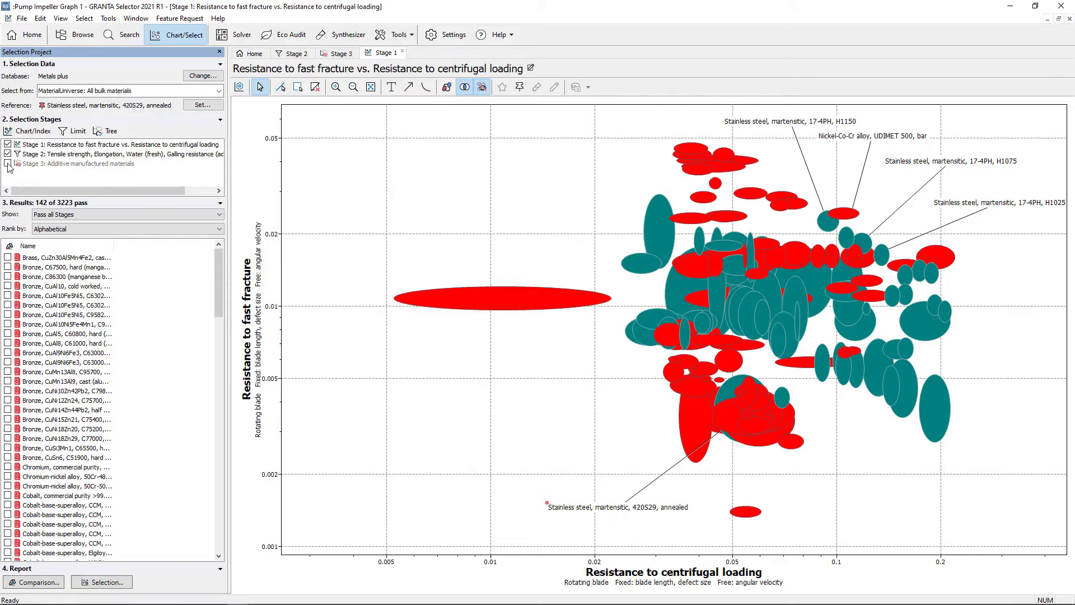
pyautogui.click(8, 164)
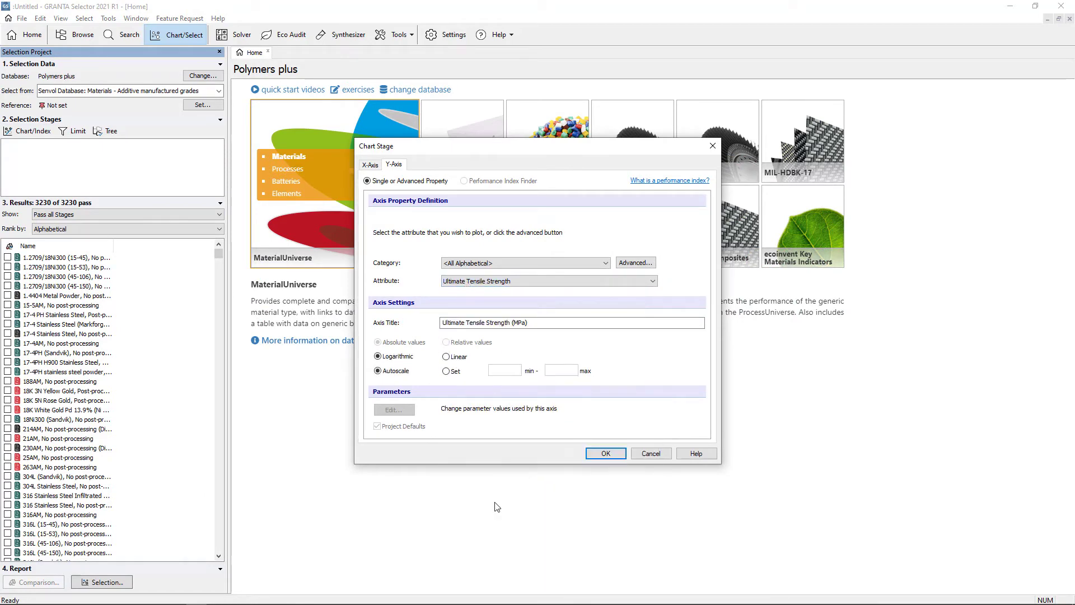
# - Chart additive grades by ultimate tensile strength against elongation at break
pyautogui.click(368, 164)
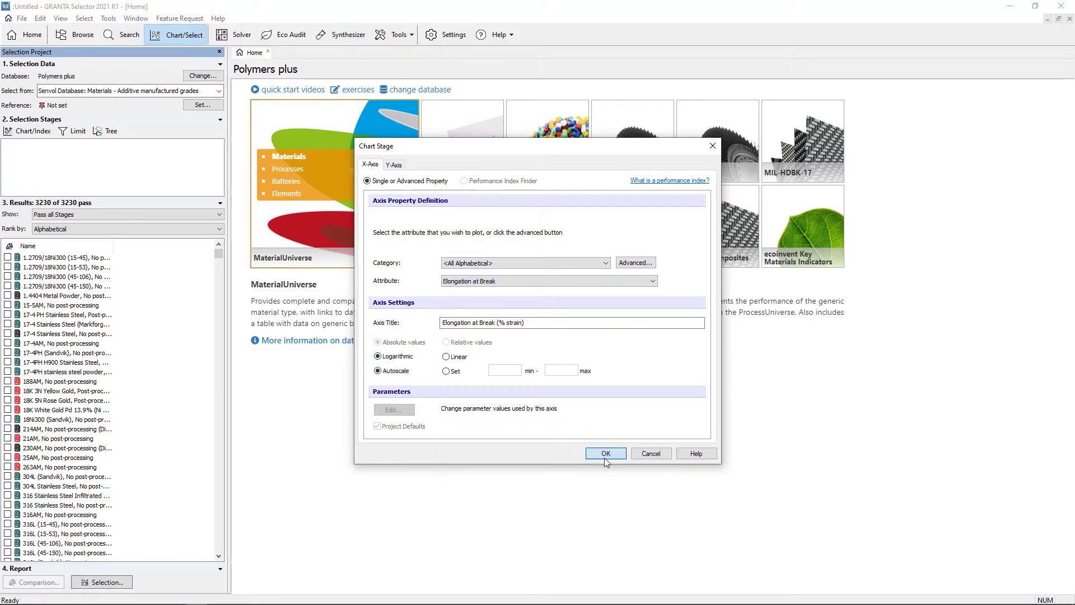
pyautogui.click(605, 454)
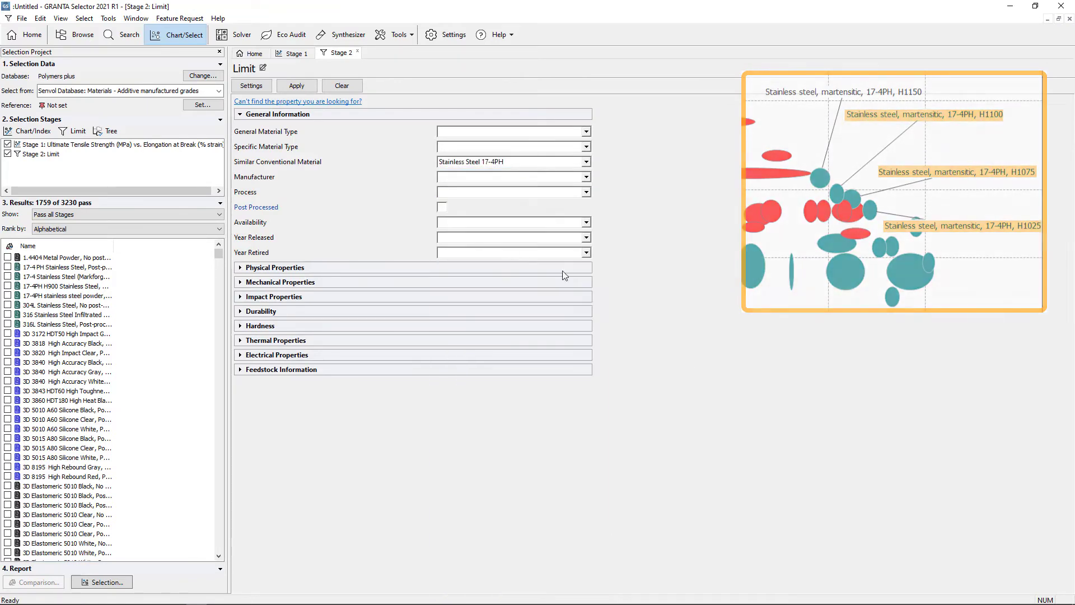
# - Limit to 17-4PH-like stainless steels, rank by tensile strength, then start a new Senvol machines project
pyautogui.click(294, 54)
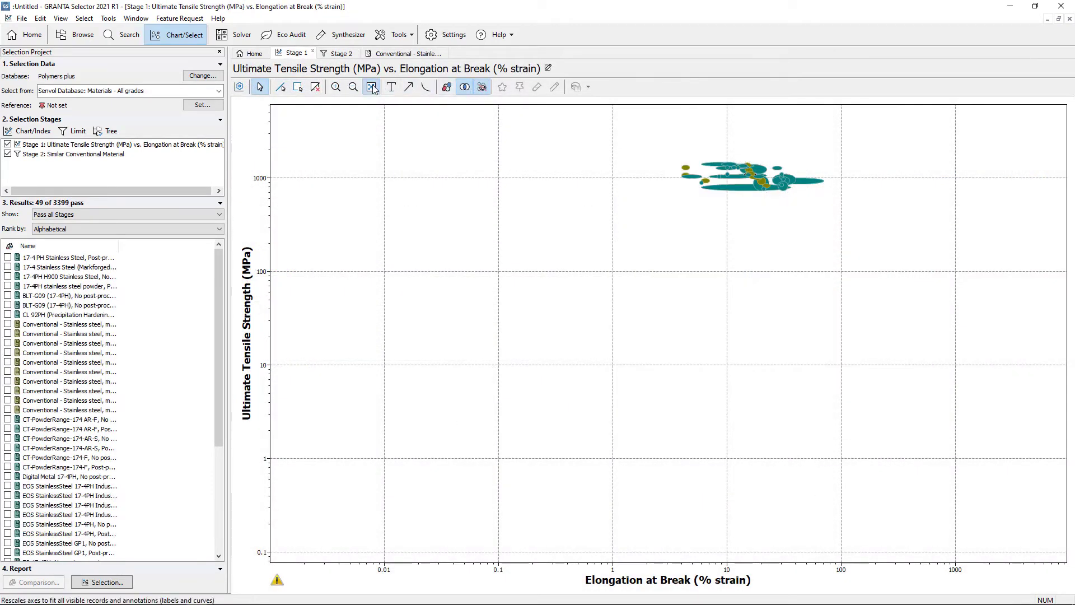
pyautogui.click(372, 86)
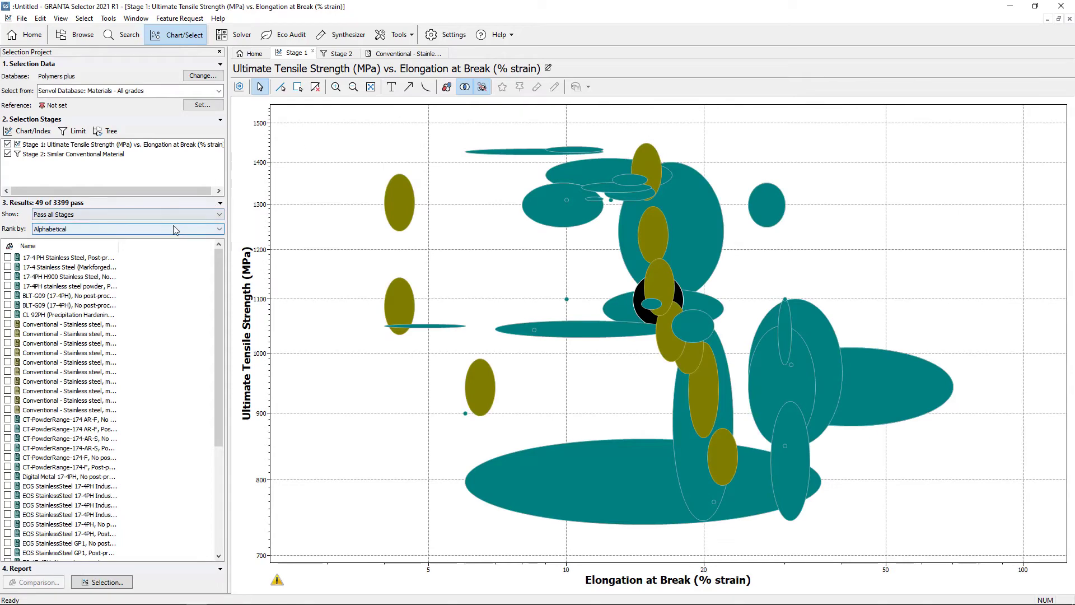
pyautogui.click(126, 229)
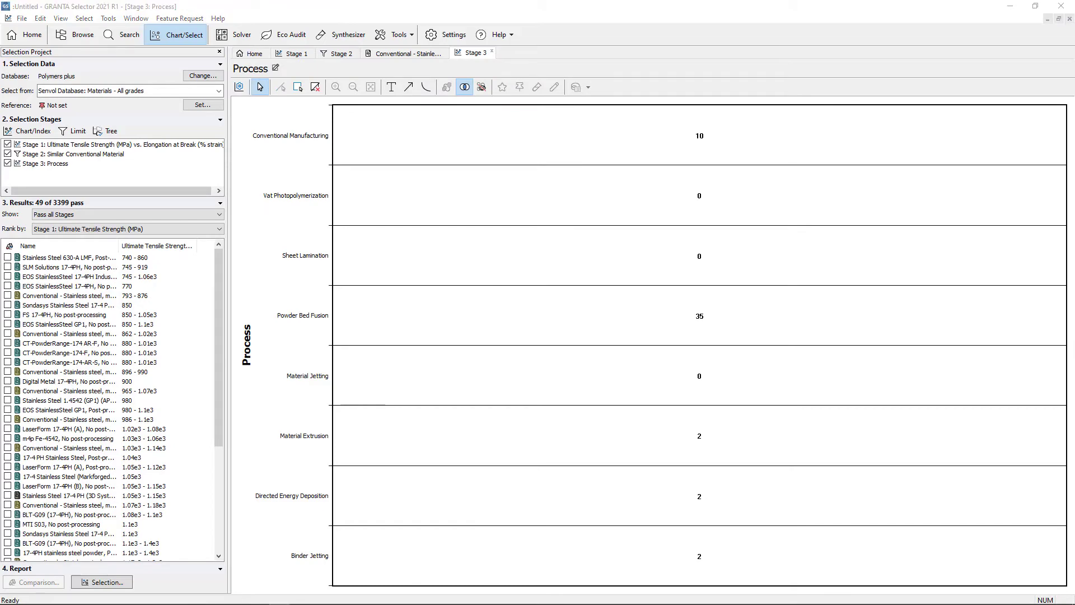
pyautogui.click(250, 52)
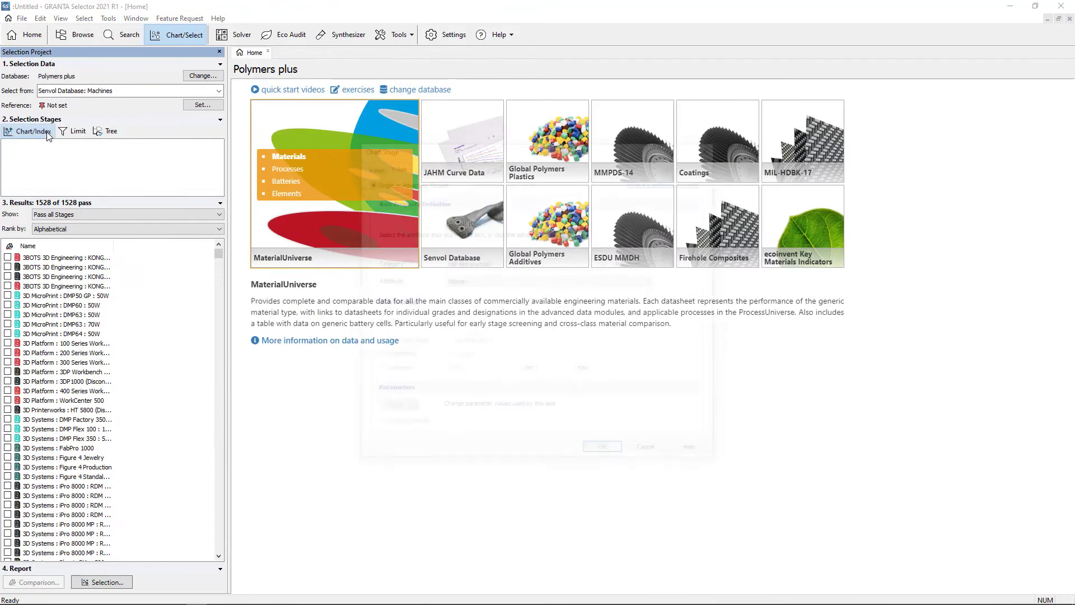
# - Chart machines by build envelope volume against price range
pyautogui.click(546, 280)
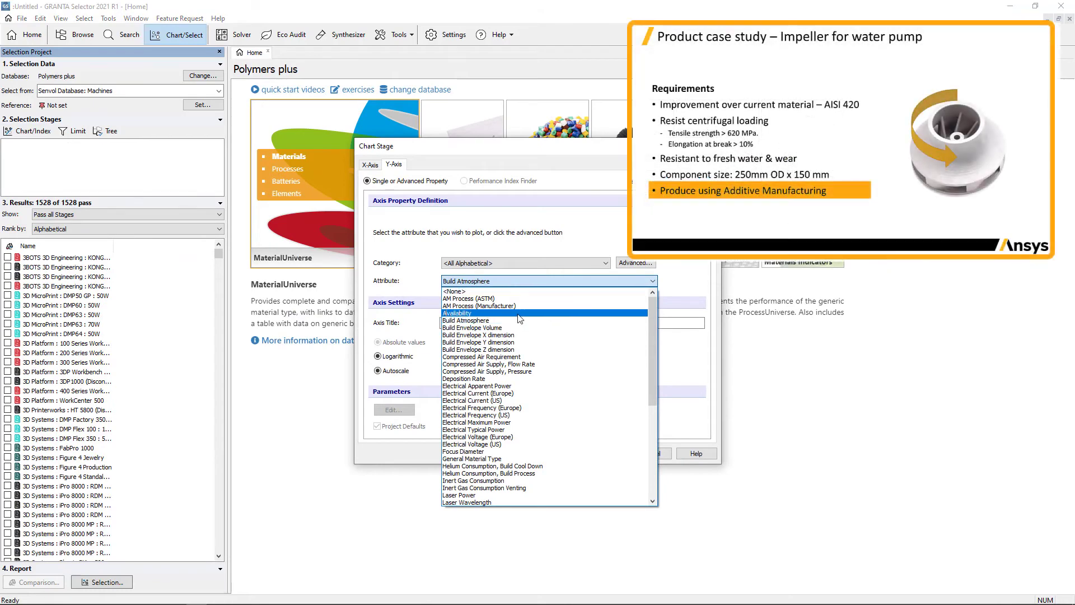
pyautogui.click(478, 327)
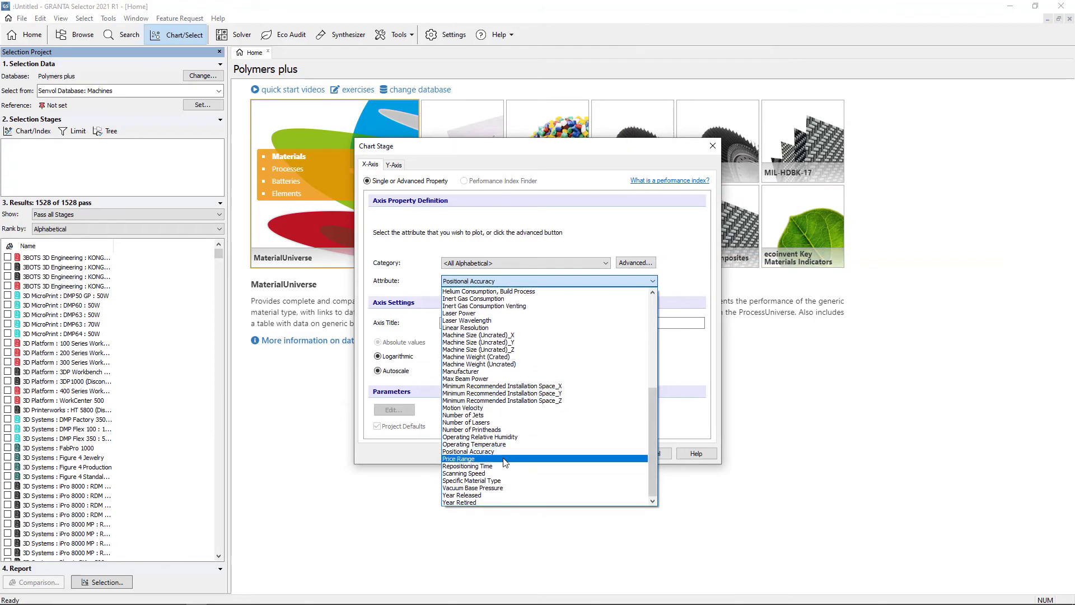
pyautogui.click(712, 146)
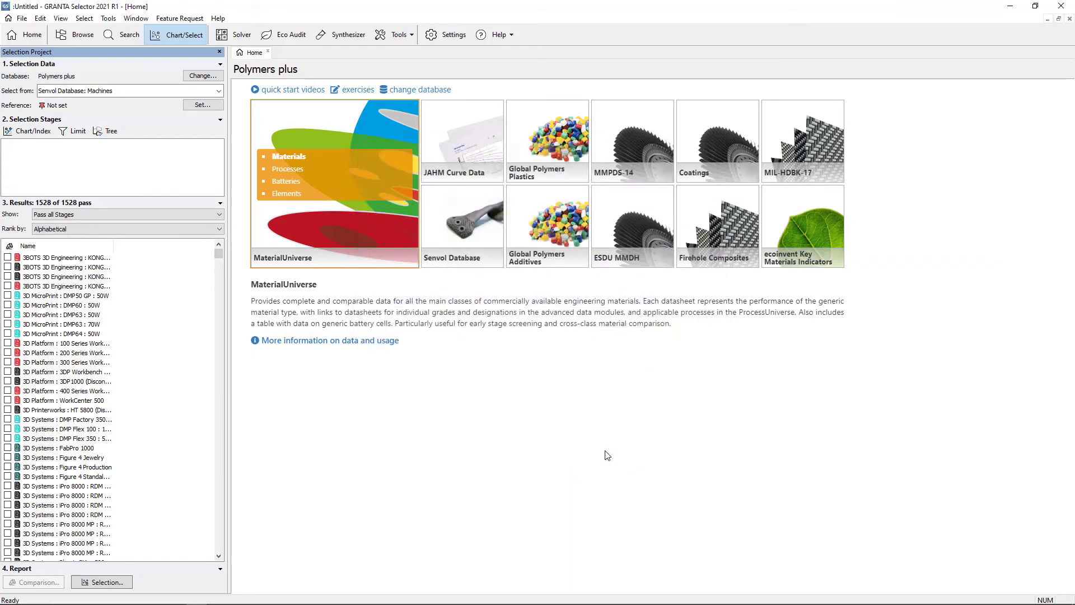
# - Limit to current powder bed fusion steel machines with 250×250×150 envelopes, leaving 90 of 1528
pyautogui.click(429, 345)
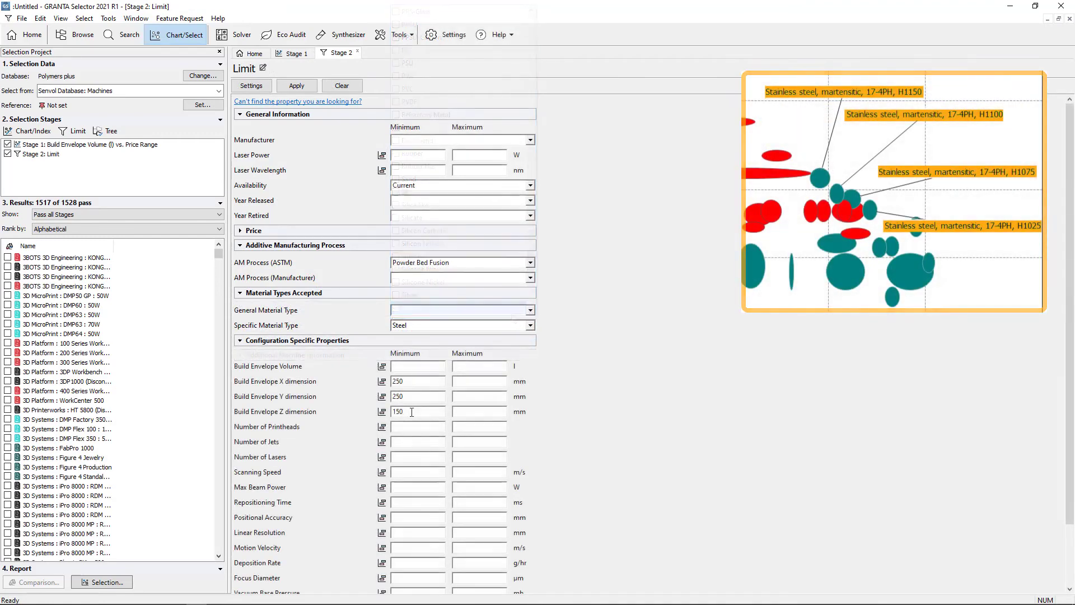
pyautogui.click(296, 86)
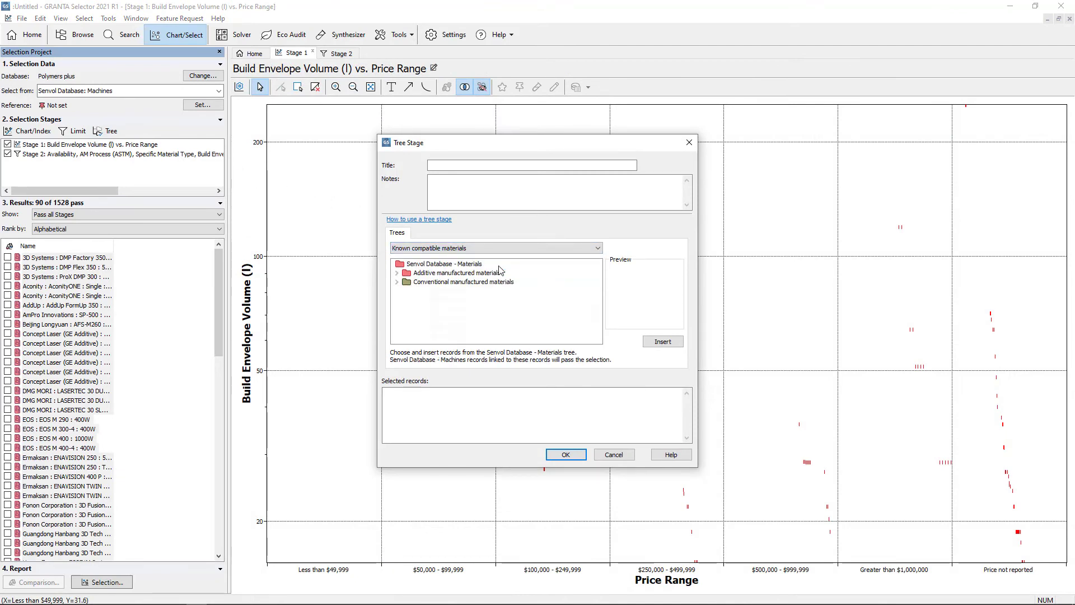
# - Add a tree stage for machines compatible with Stainless steel 17-4PH, leaving 28 machines
pyautogui.click(660, 341)
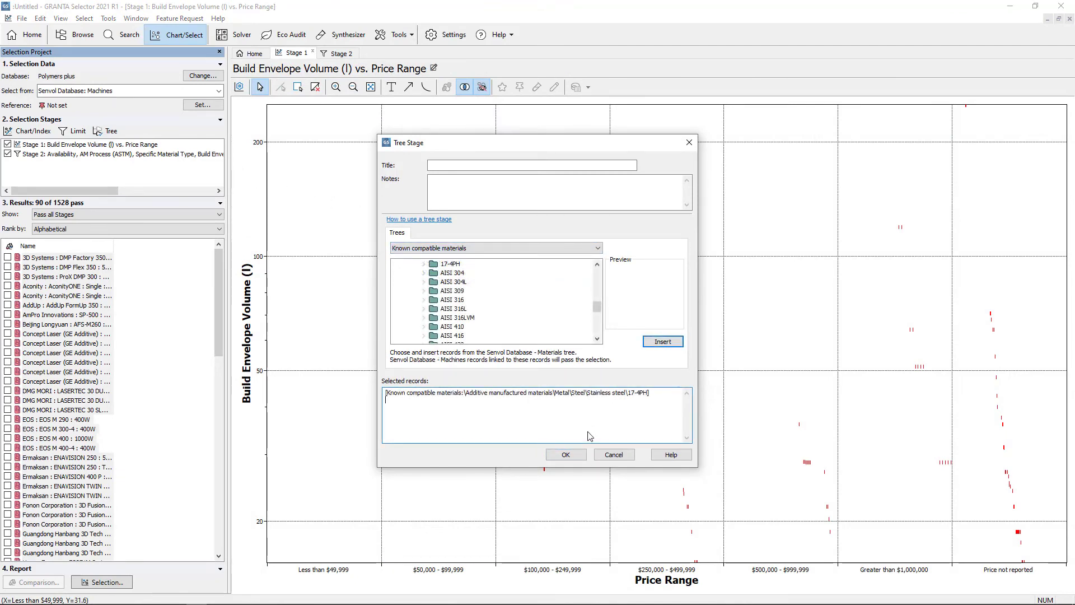
pyautogui.click(564, 454)
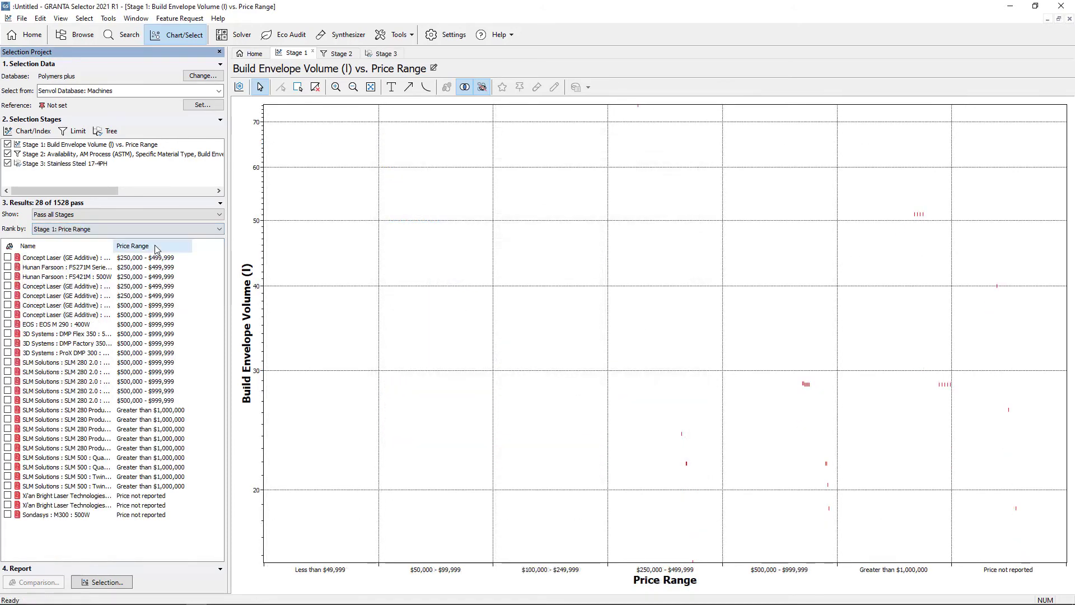
# - Rank by price range and compare the five lowest-priced machines side by side
pyautogui.click(65, 296)
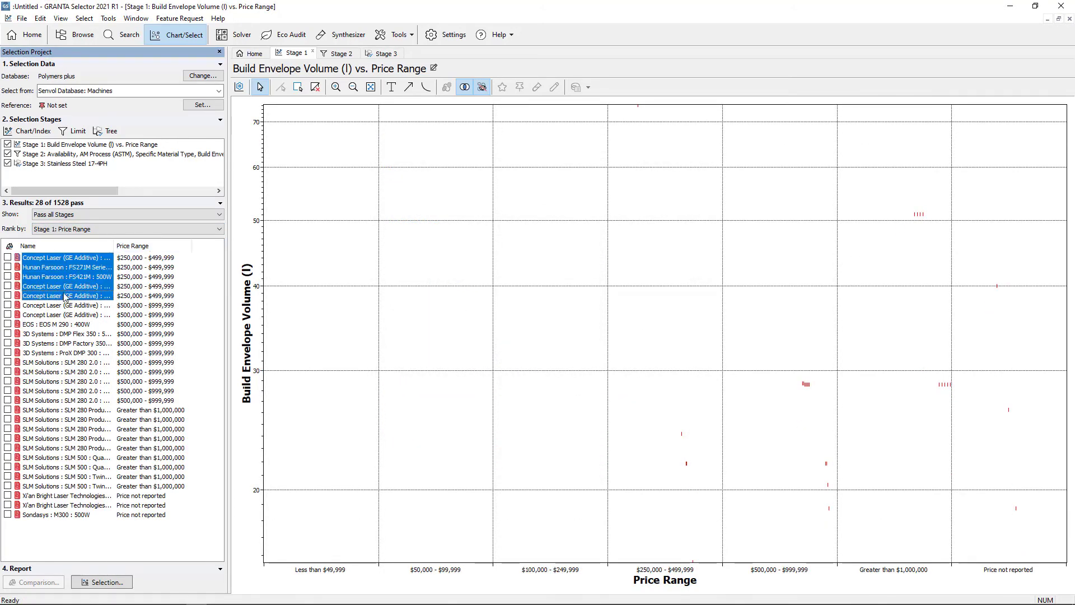
pyautogui.click(32, 582)
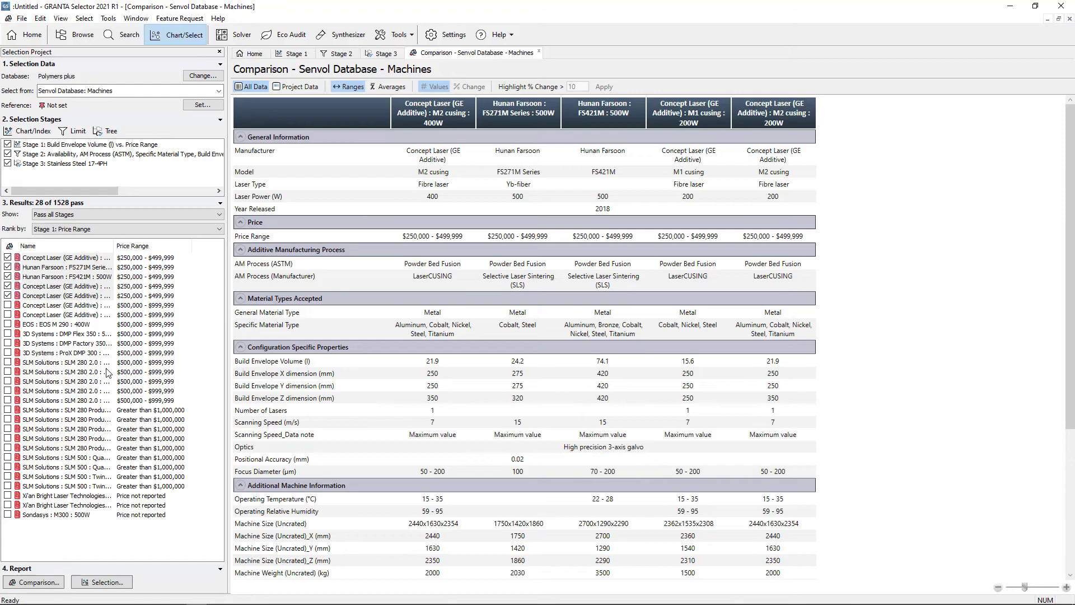